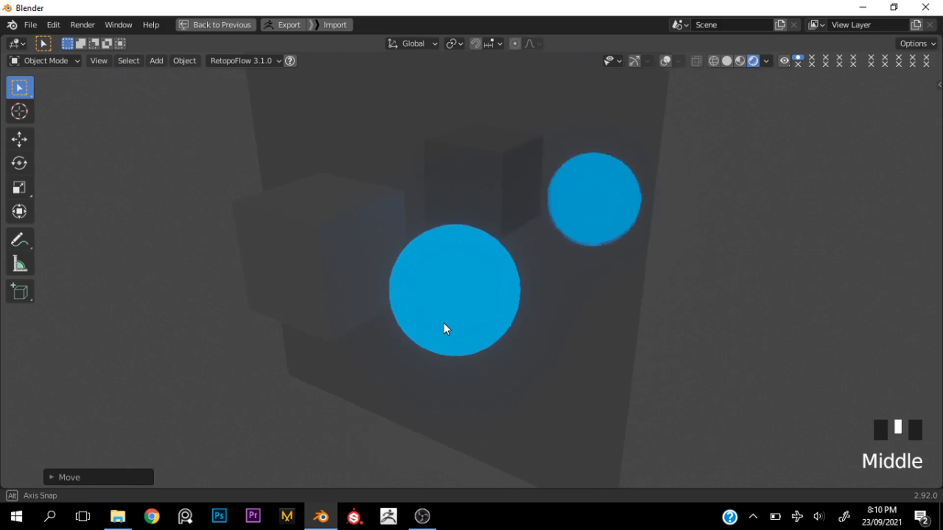
# - Preview the plane, cube and sphere in Rendered shading and show the Render Properties
pyautogui.click(215, 25)
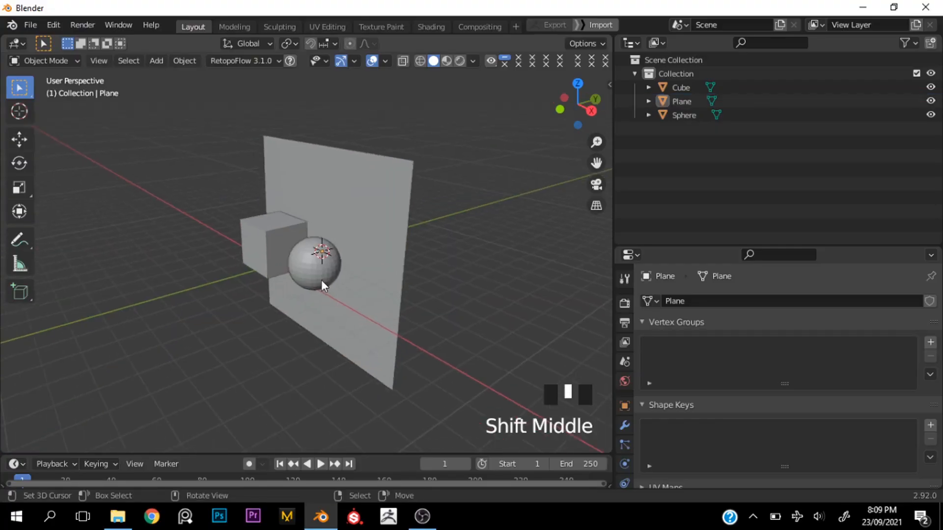
pyautogui.press('z')
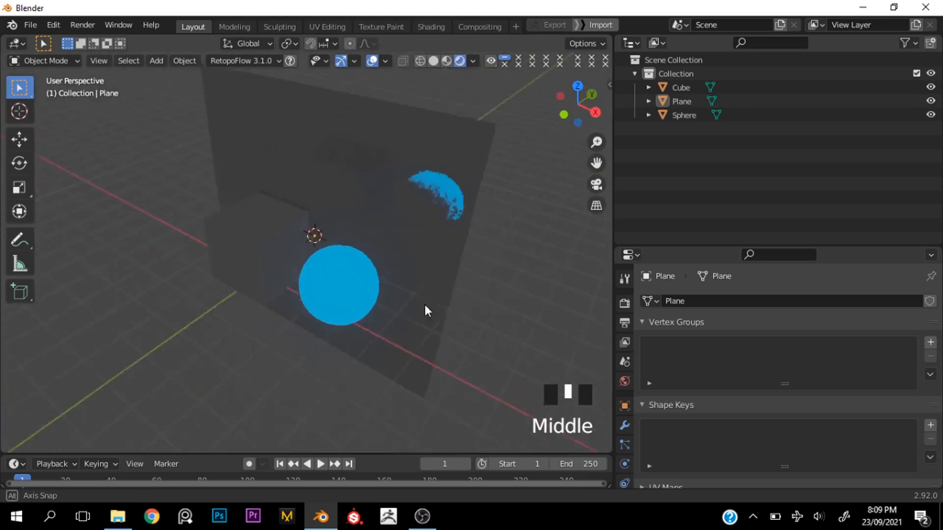
pyautogui.scroll(-3)
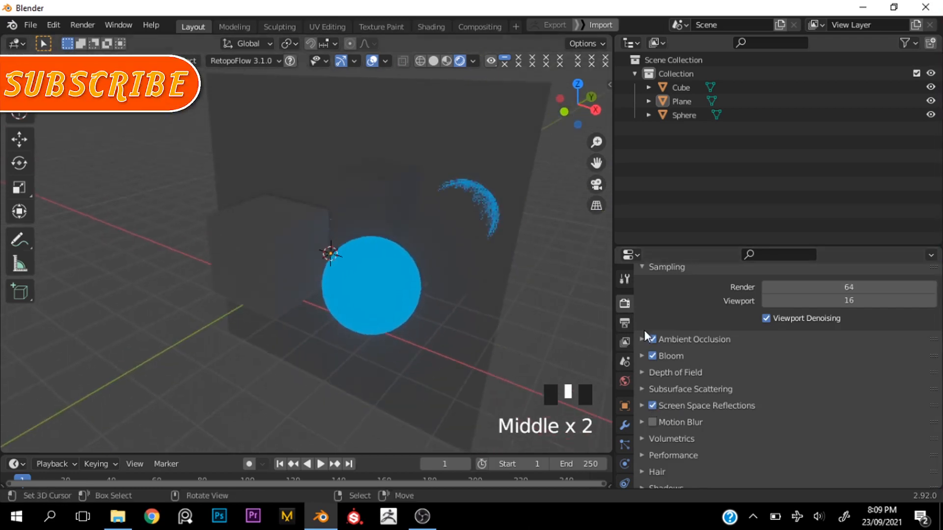
# - Switch the render engine to Cycles to compare, then return the viewport to Solid shading
pyautogui.click(847, 300)
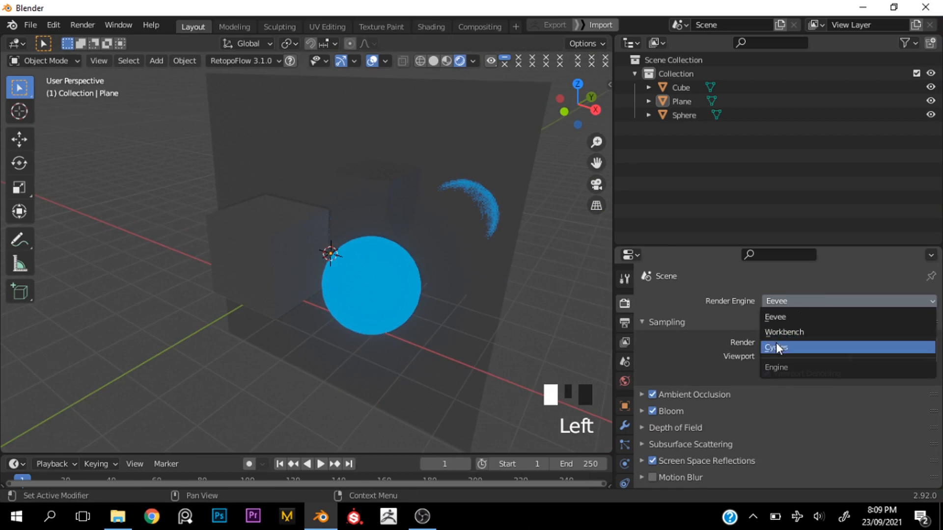
pyautogui.click(776, 347)
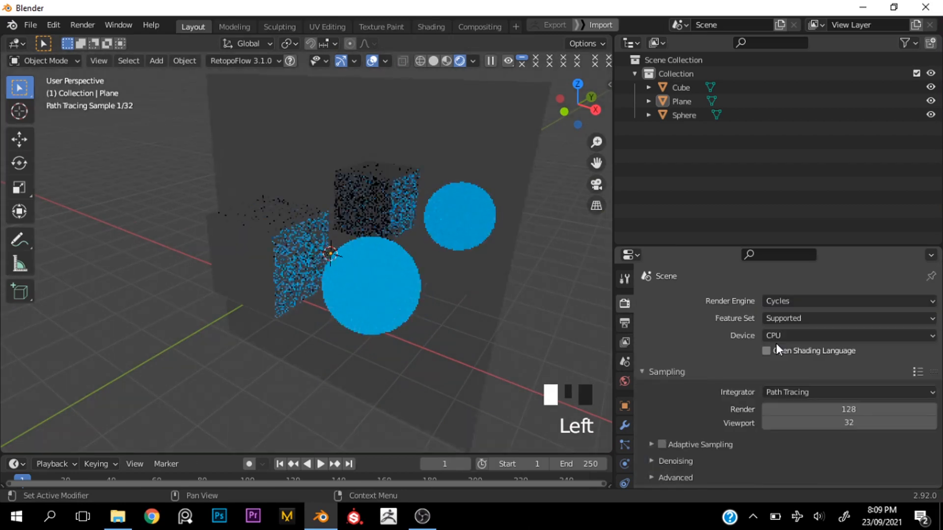
pyautogui.click(432, 61)
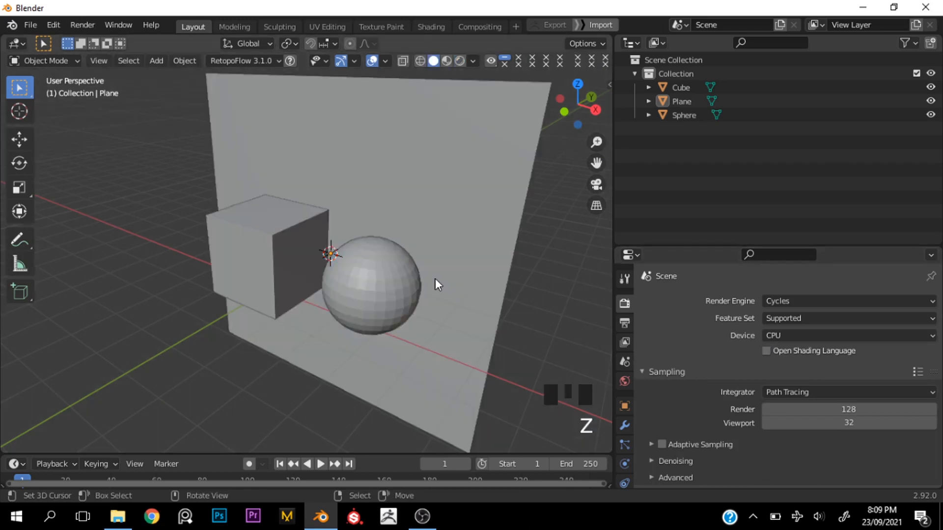
pyautogui.press('z')
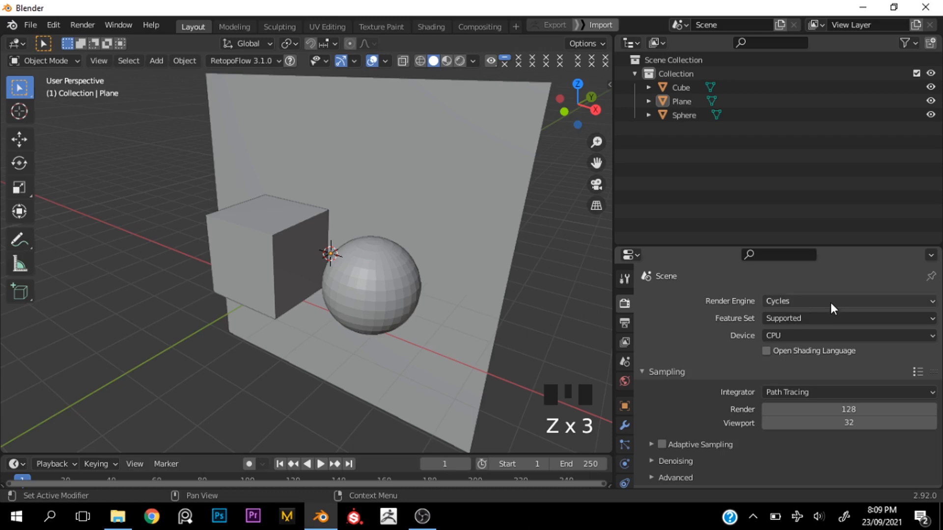
# - Set the render engine back to Eevee, view from the right orthographic side and list objects to add
pyautogui.click(846, 300)
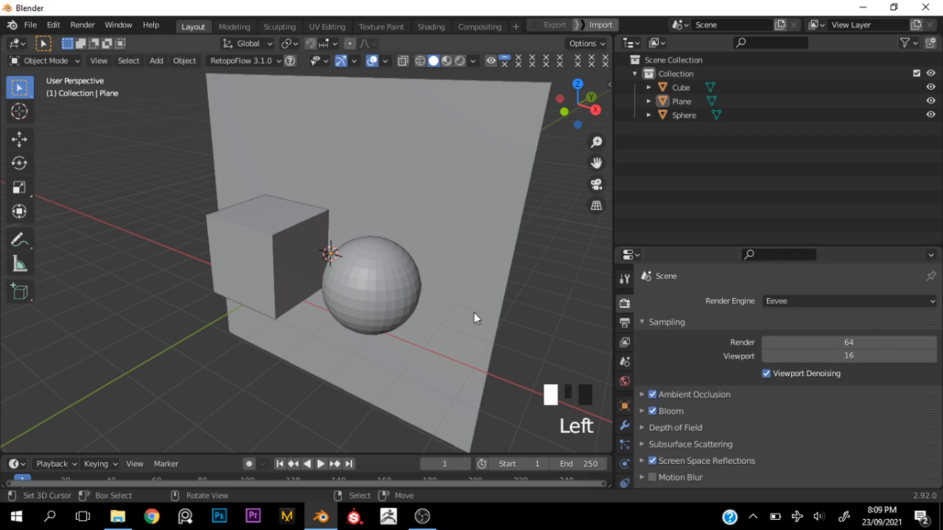
pyautogui.scroll(-3)
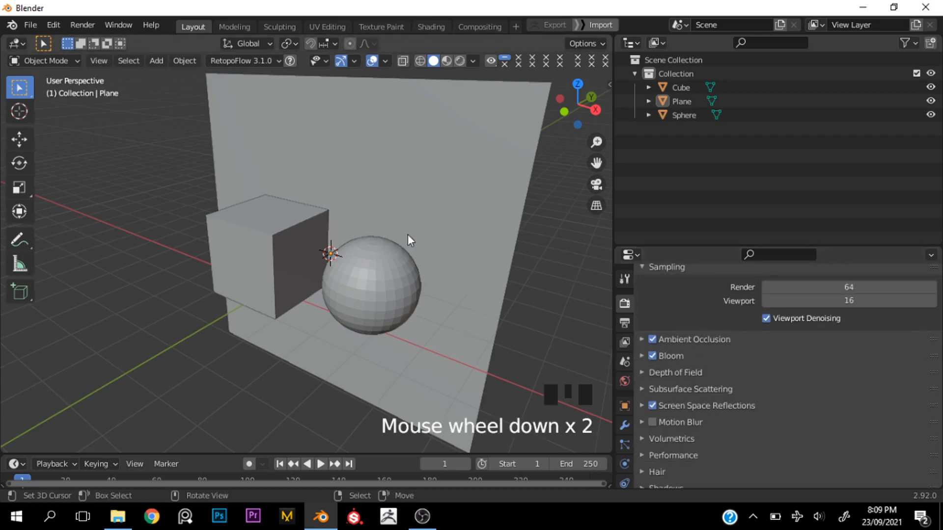
pyautogui.press('grave')
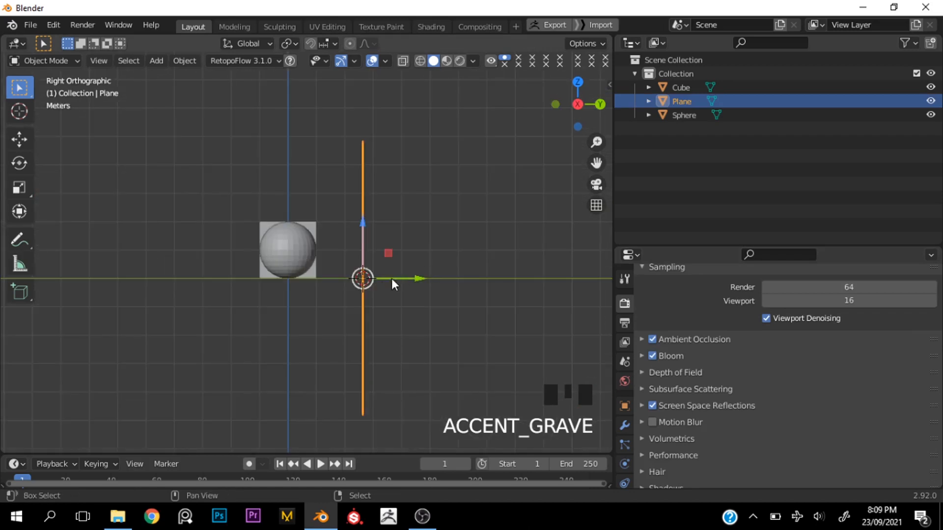
pyautogui.press('shift+s')
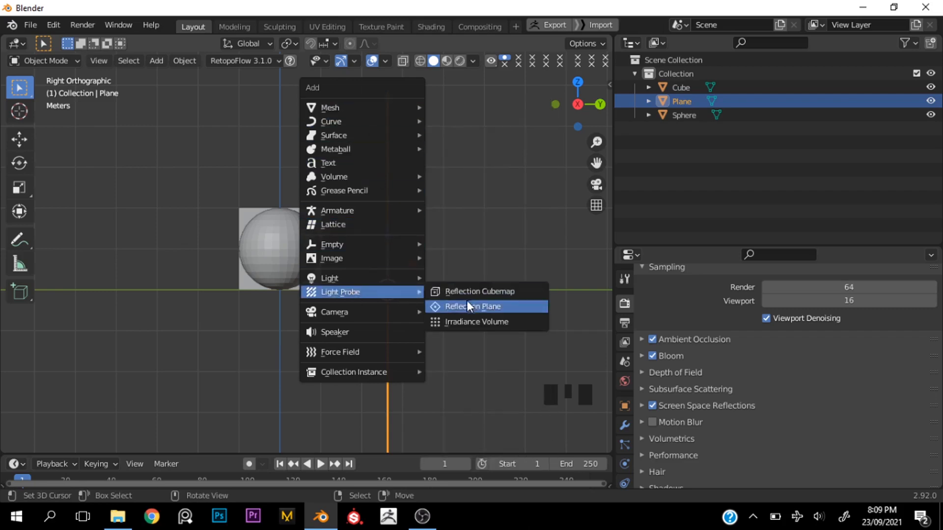
# - Add a Reflection Plane light probe, rotate it -90° upright and scale it to cover the mirror plane
pyautogui.click(472, 306)
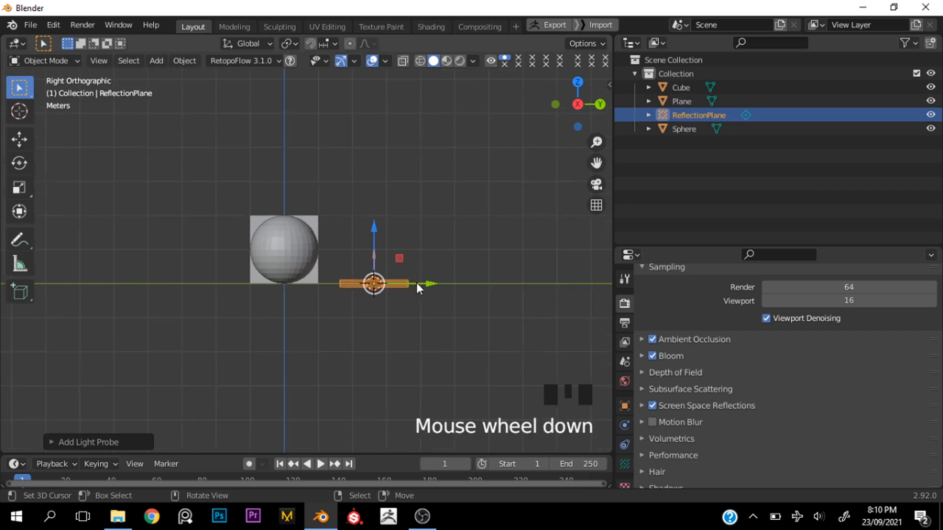
pyautogui.press('r')
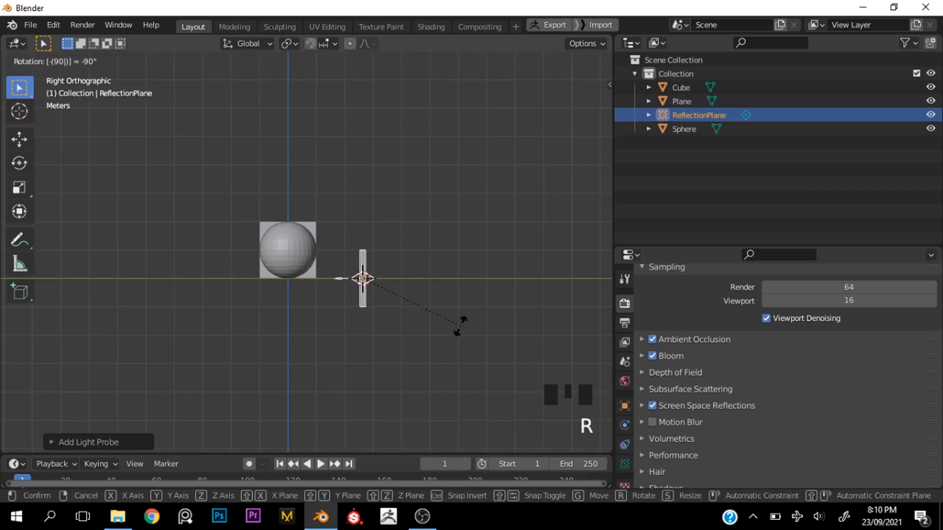
pyautogui.press('s')
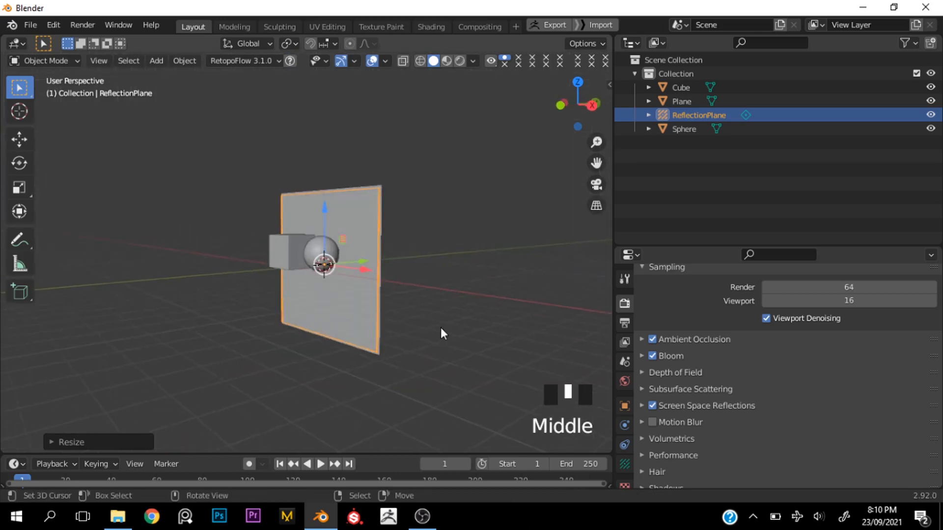
# - Move the reflection probe onto the mirror plane so the rendered plane reflects the blue sphere
pyautogui.scroll(3)
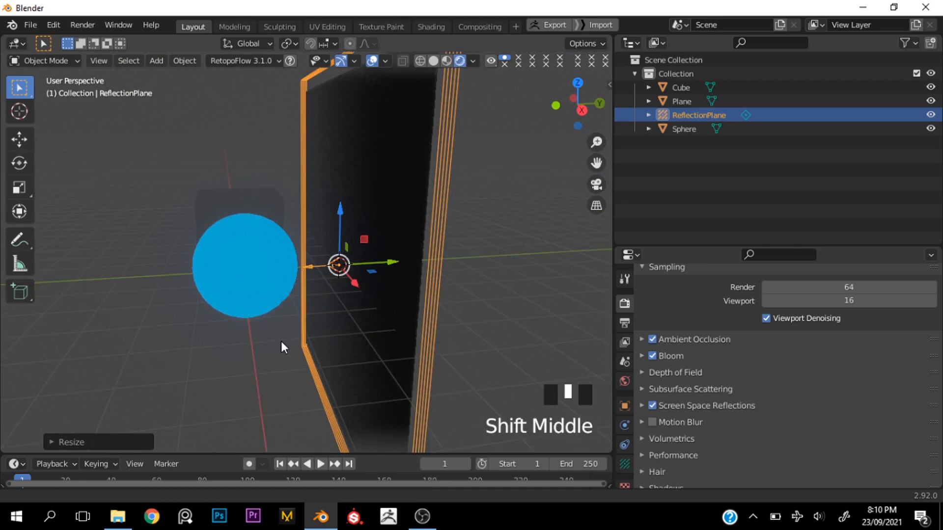
pyautogui.scroll(-3)
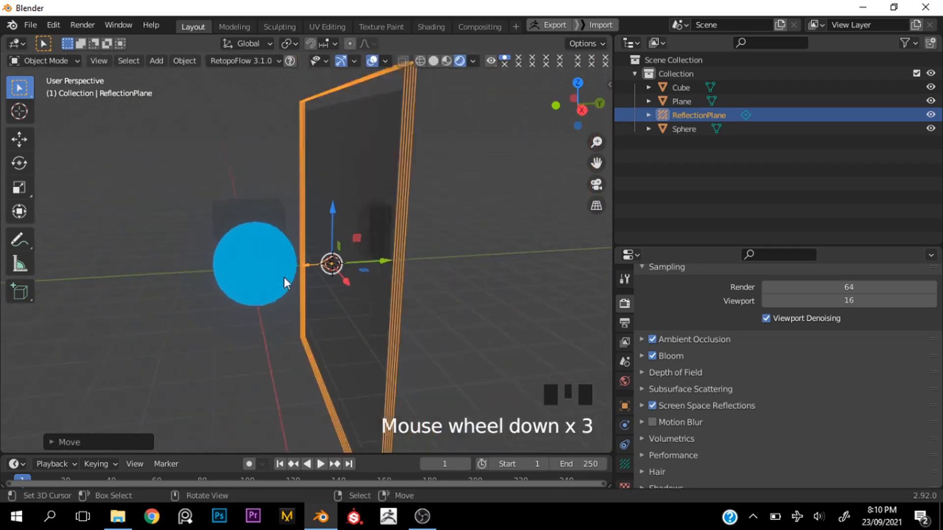
pyautogui.scroll(3)
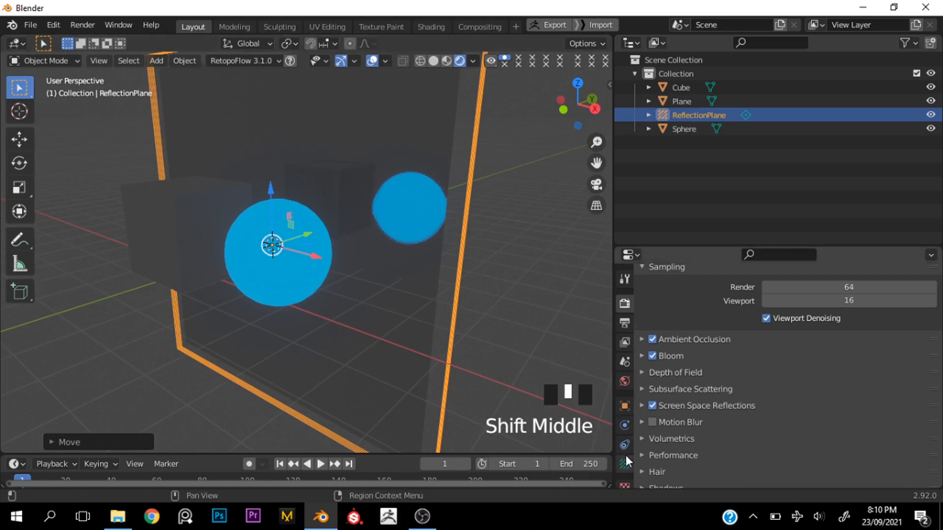
# - Lower the probe's Clipping Offset to 0.001 m and maximize the viewport to check the mirrored sphere and cube
pyautogui.click(625, 459)
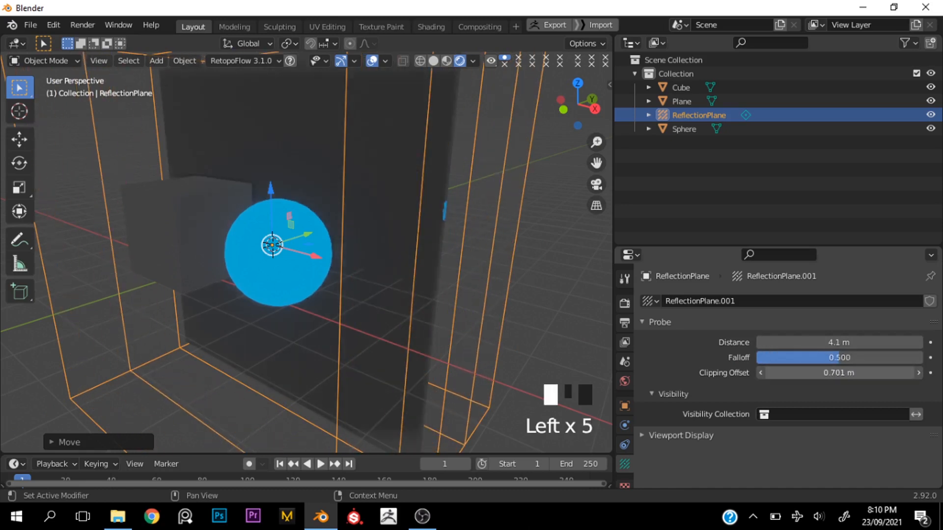
pyautogui.scroll(3)
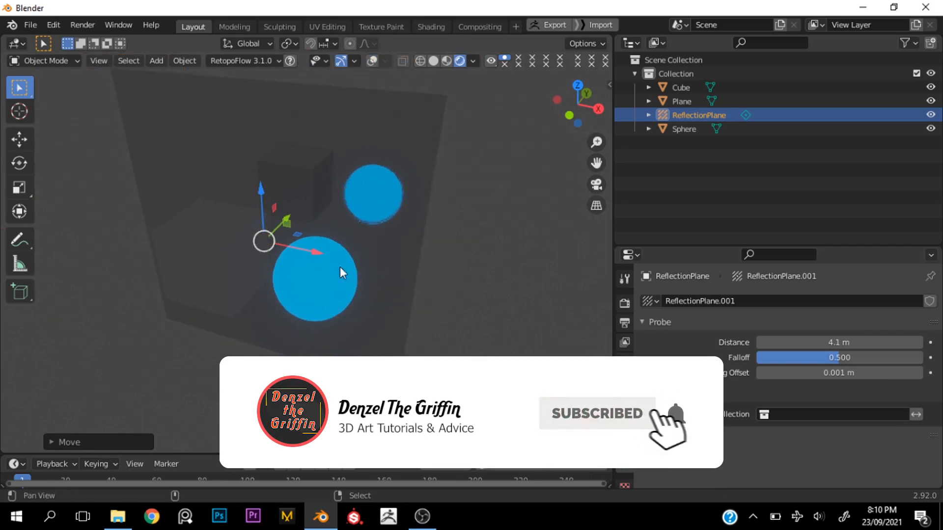
pyautogui.press('ctrl+space')
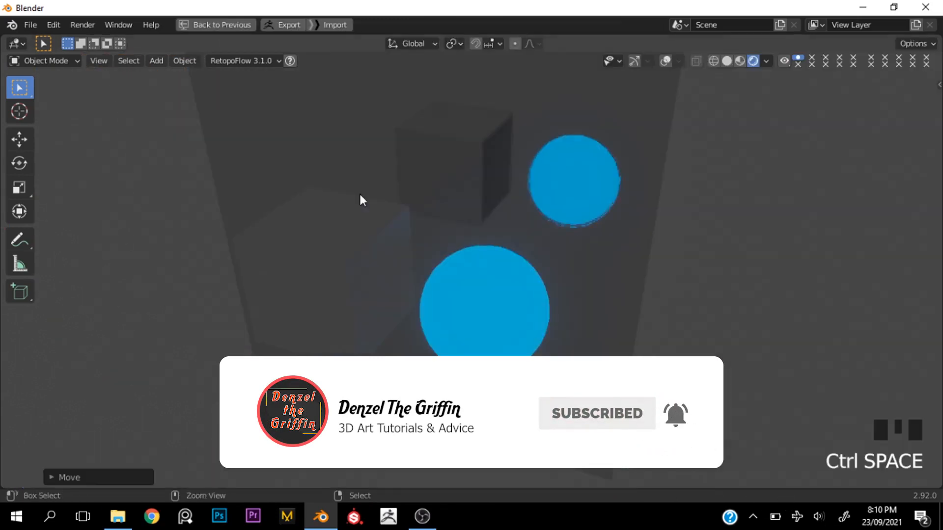